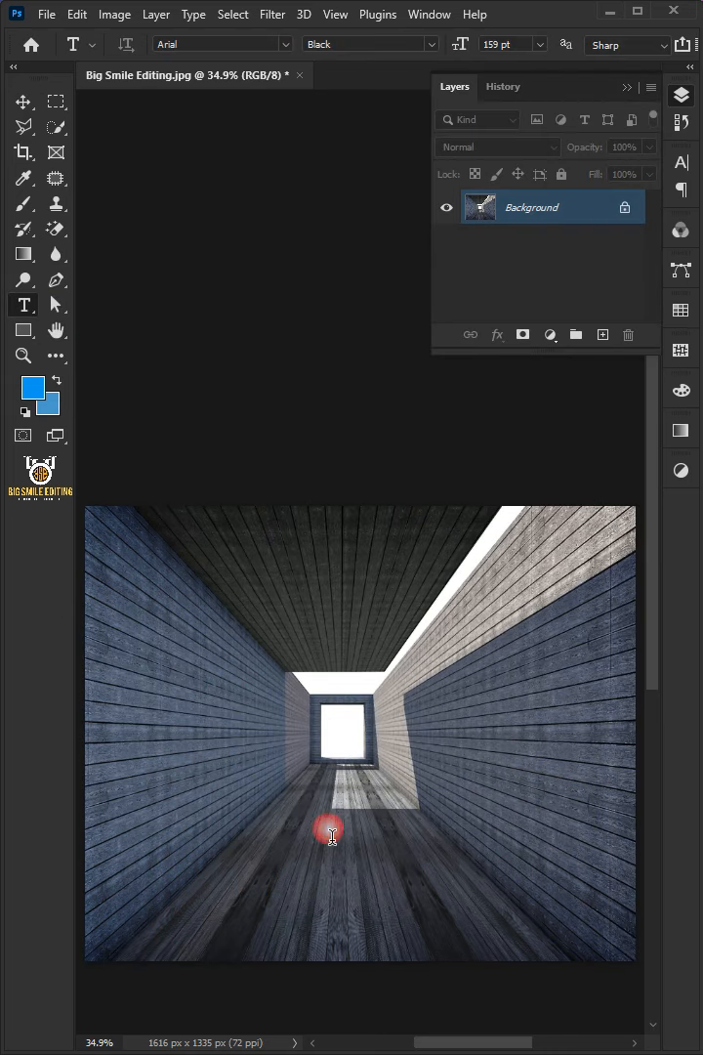
- Add the word TUNNEL as white Arial Black 159 pt text over the tunnel floor
text(TUNNEL)
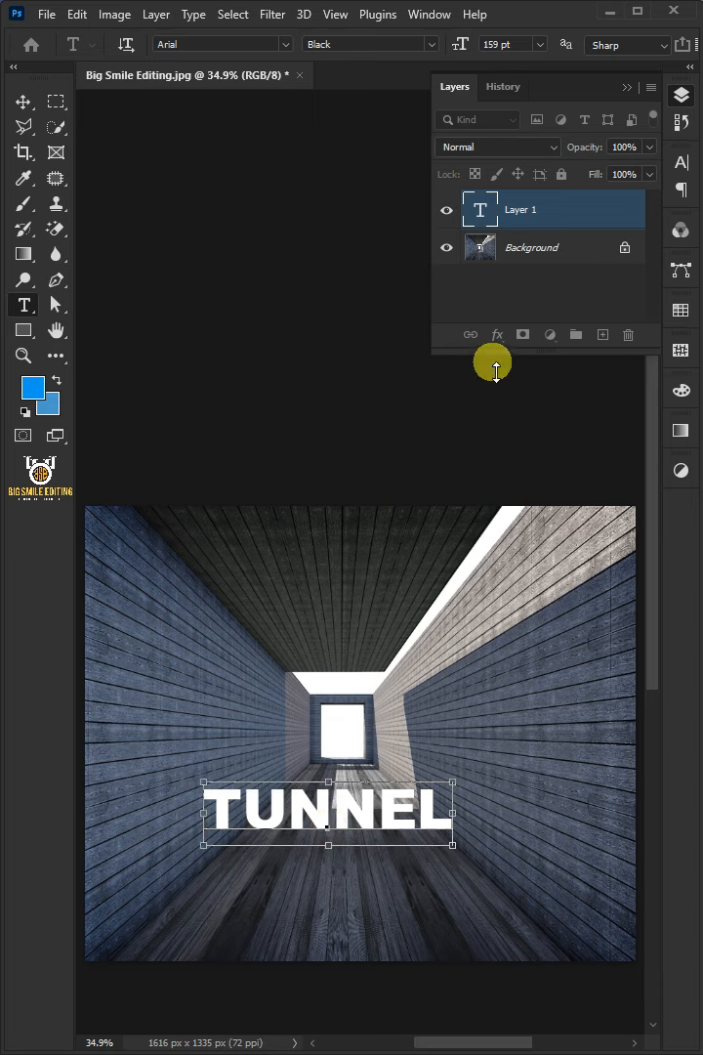
- Commit the TUNNEL text layer and copy its lettering via Edit > Copy
double_click(520, 209)
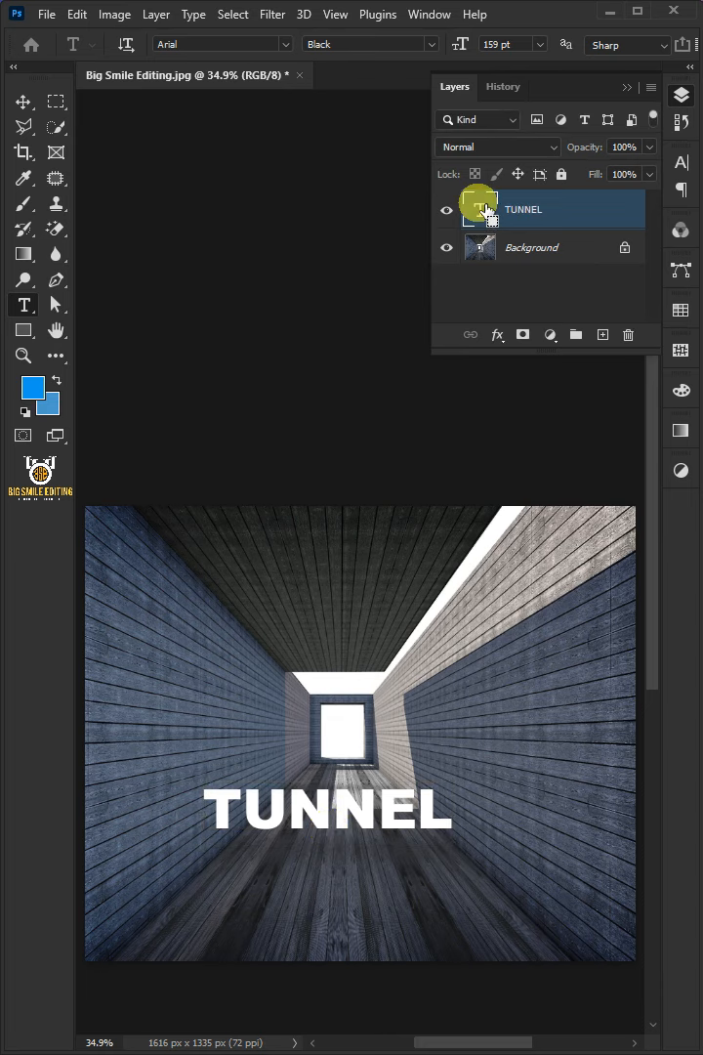
click(77, 14)
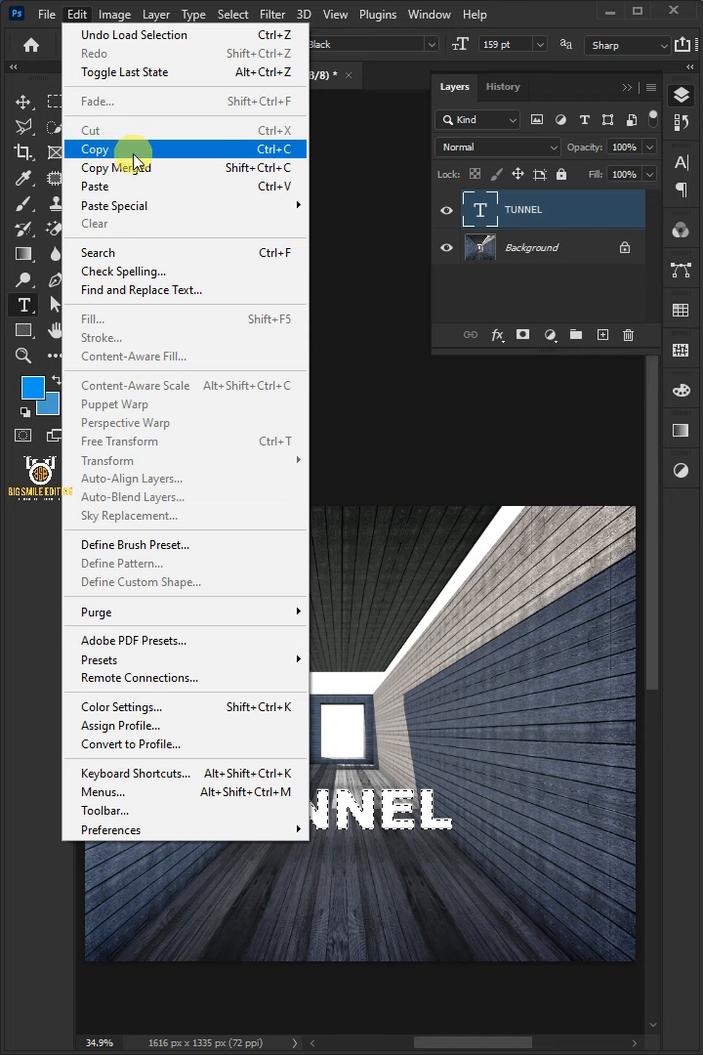
click(94, 148)
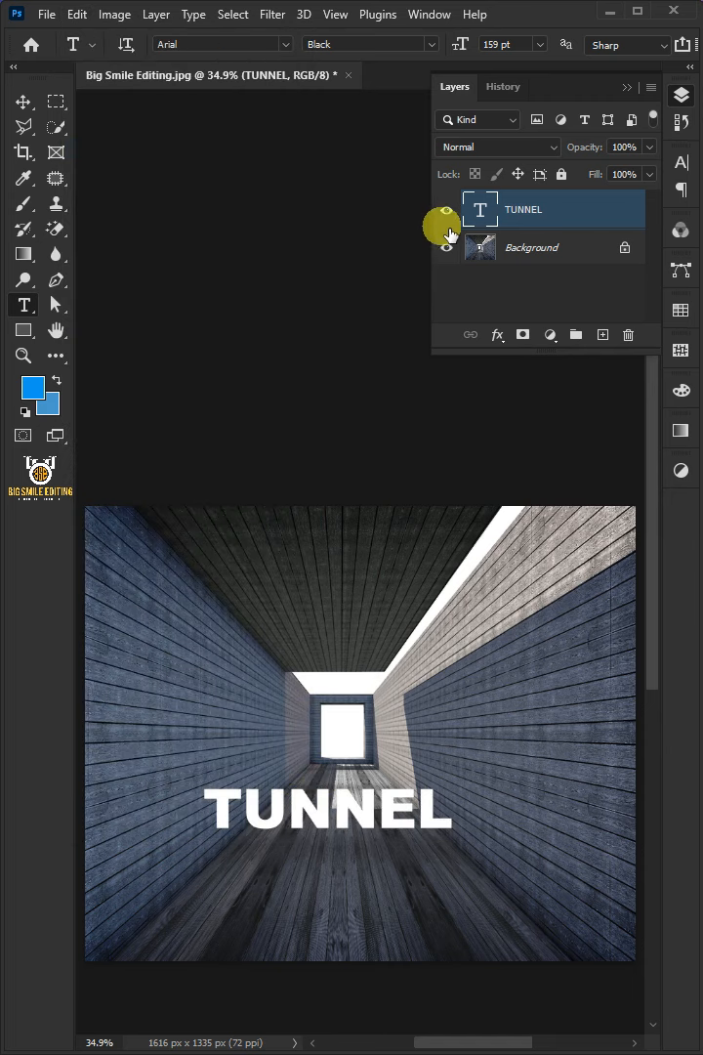
- Hide the TUNNEL layer and create a new empty layer named 'Place Anything'
click(602, 335)
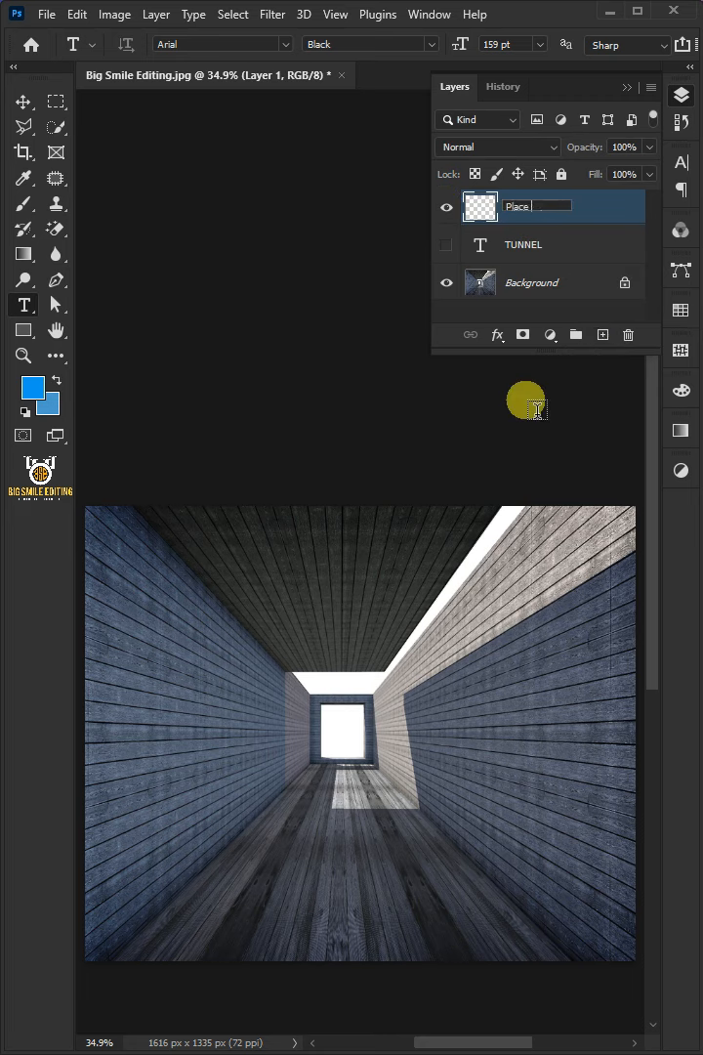
text(Place Anything)
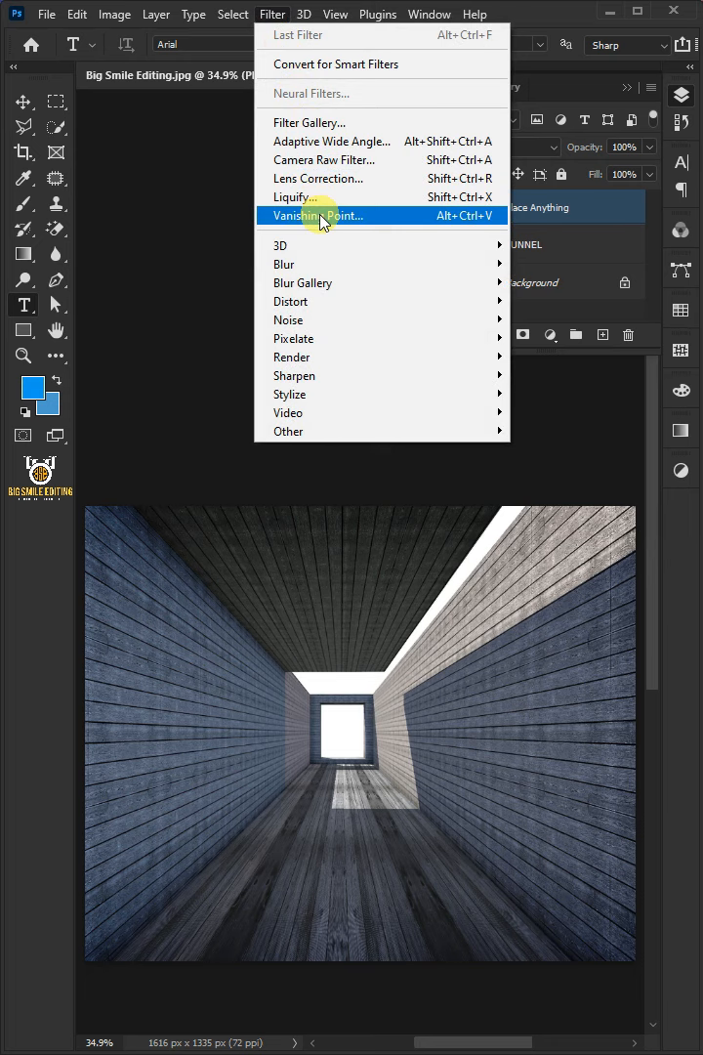
- In Vanishing Point, draw a perspective grid plane along the left tunnel wall
click(319, 215)
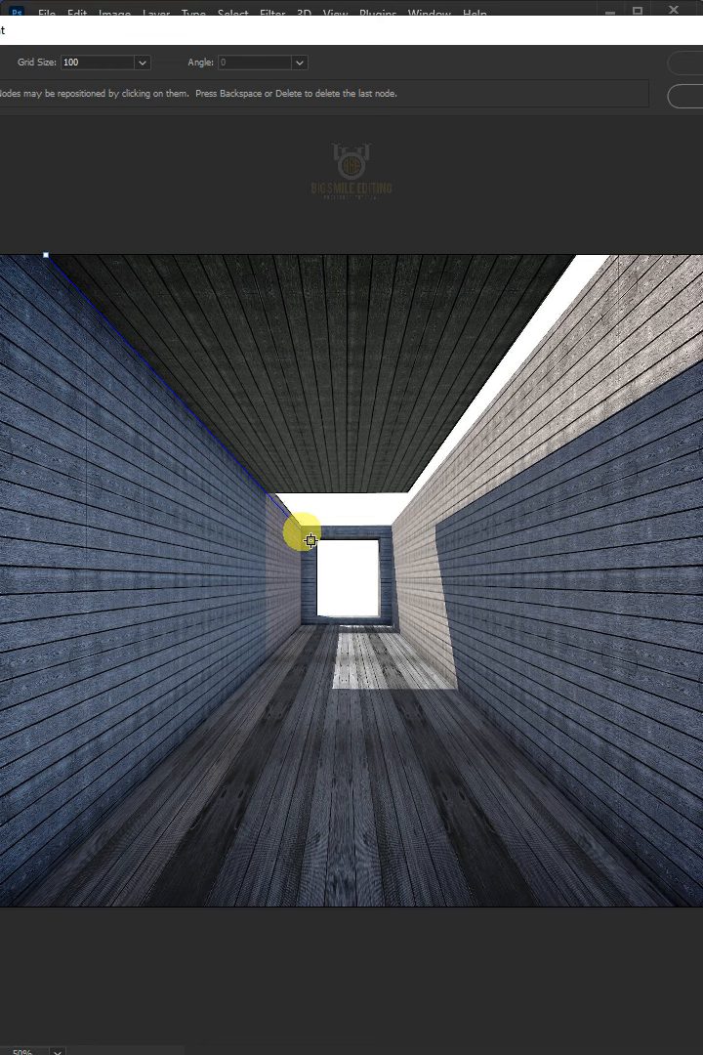
drag(309, 535, 31, 911)
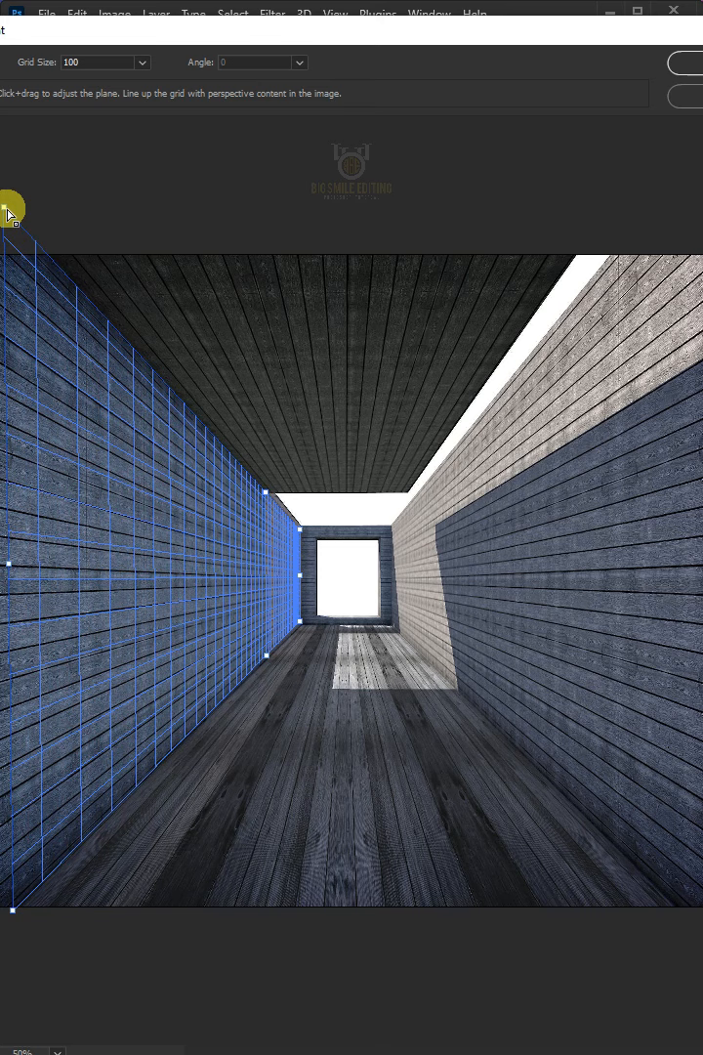
mouse_move(304, 577)
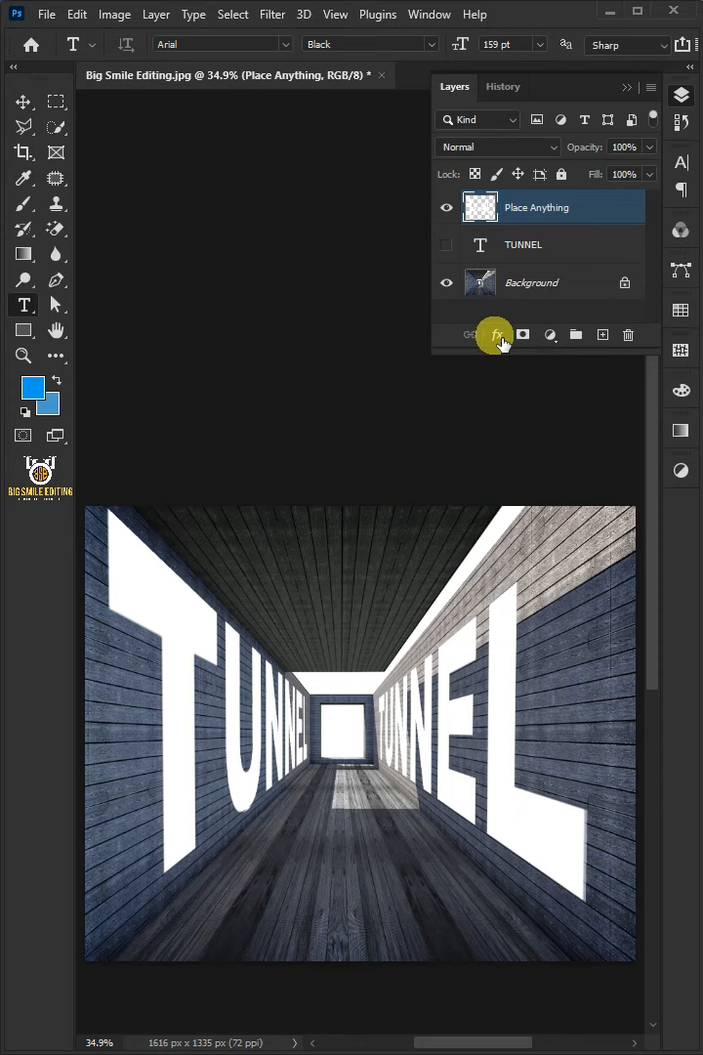
mouse_move(584, 361)
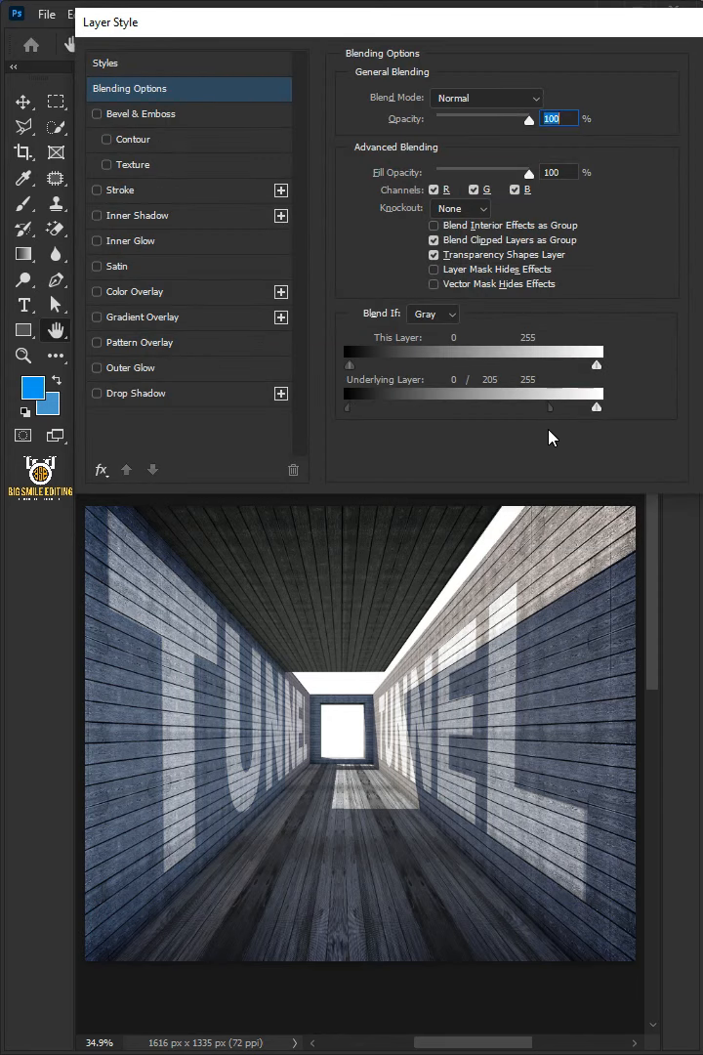
- Adjust the Underlying Layer Blend If black slider so dark wood grain shows softly through the letters
drag(349, 407, 370, 406)
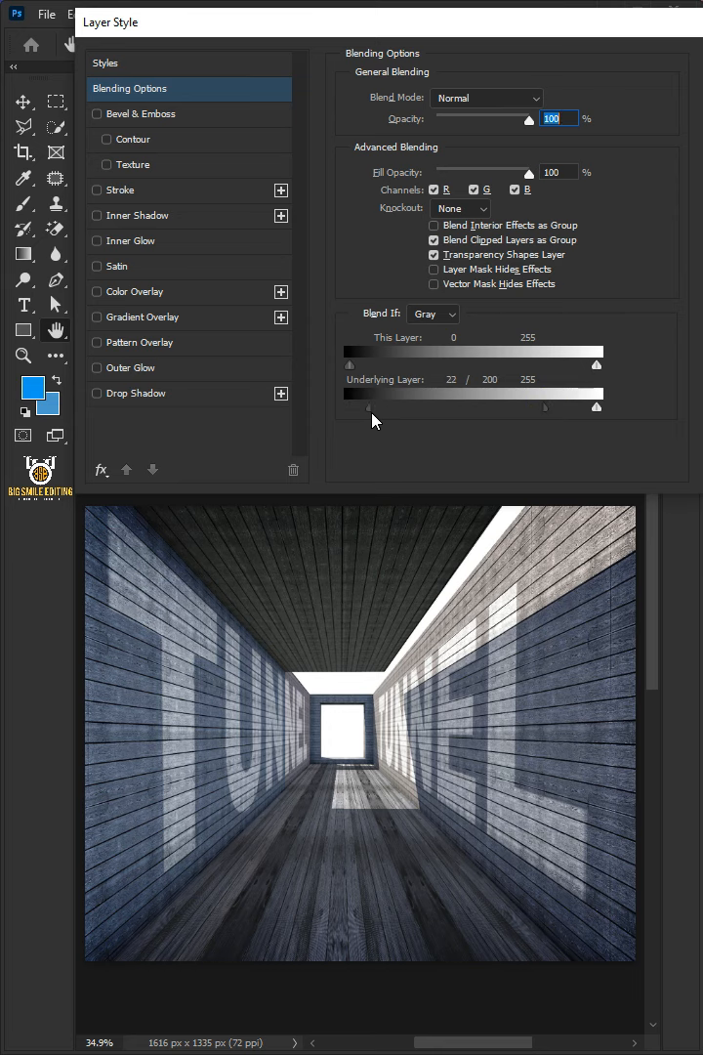
drag(352, 408, 348, 408)
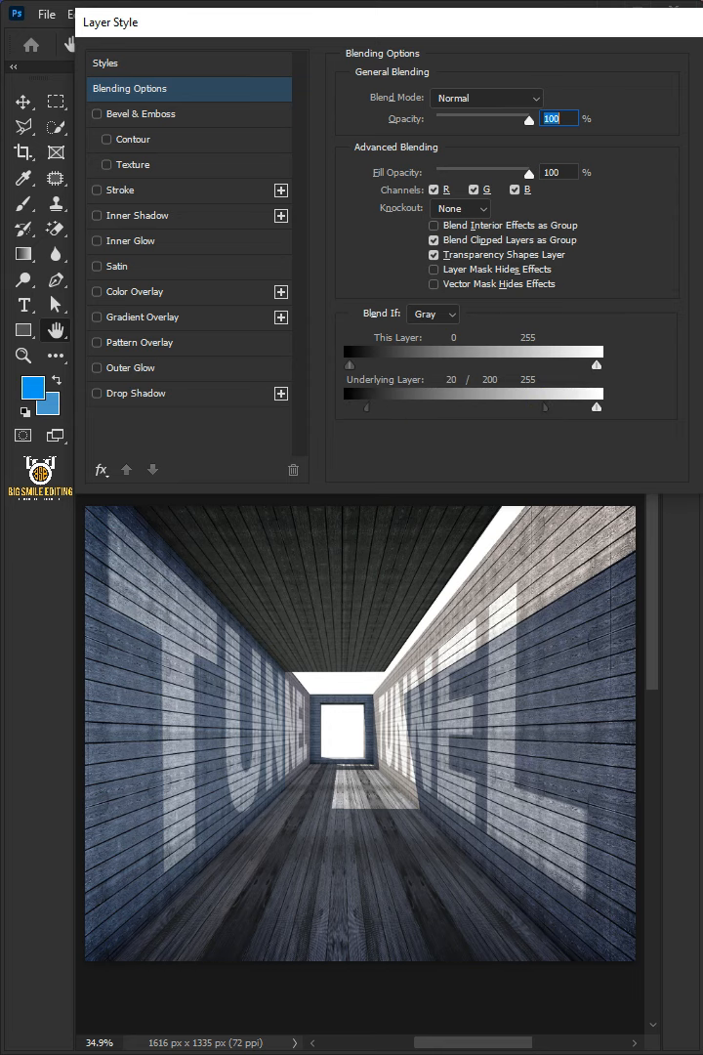